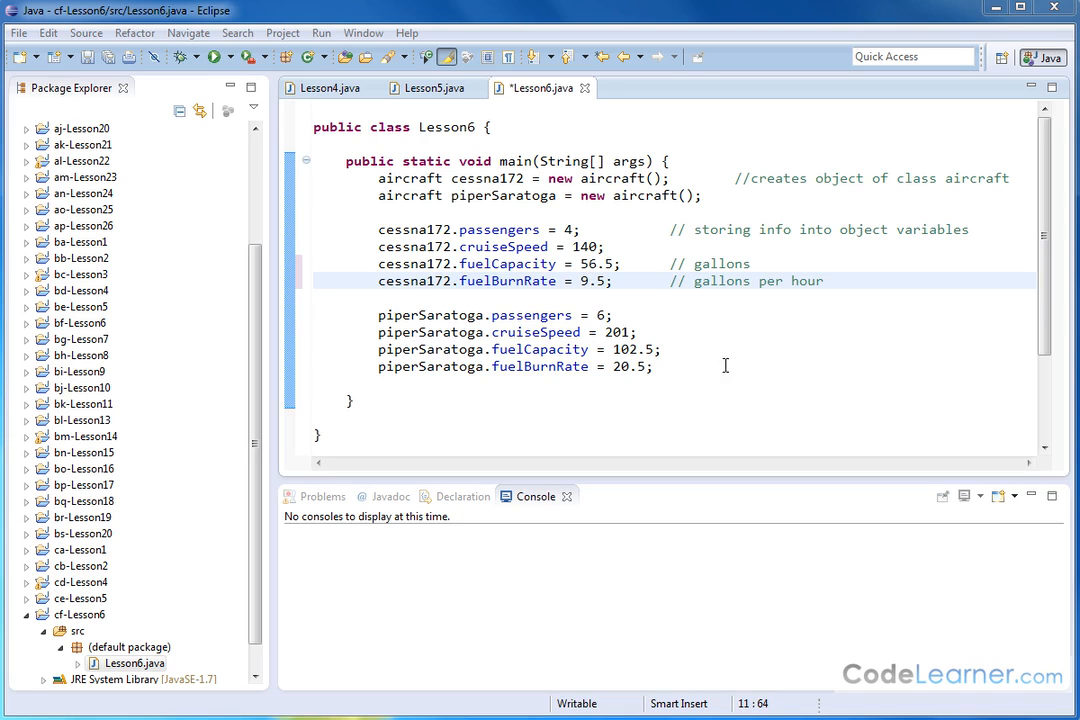
pyautogui.moveTo(920, 136)
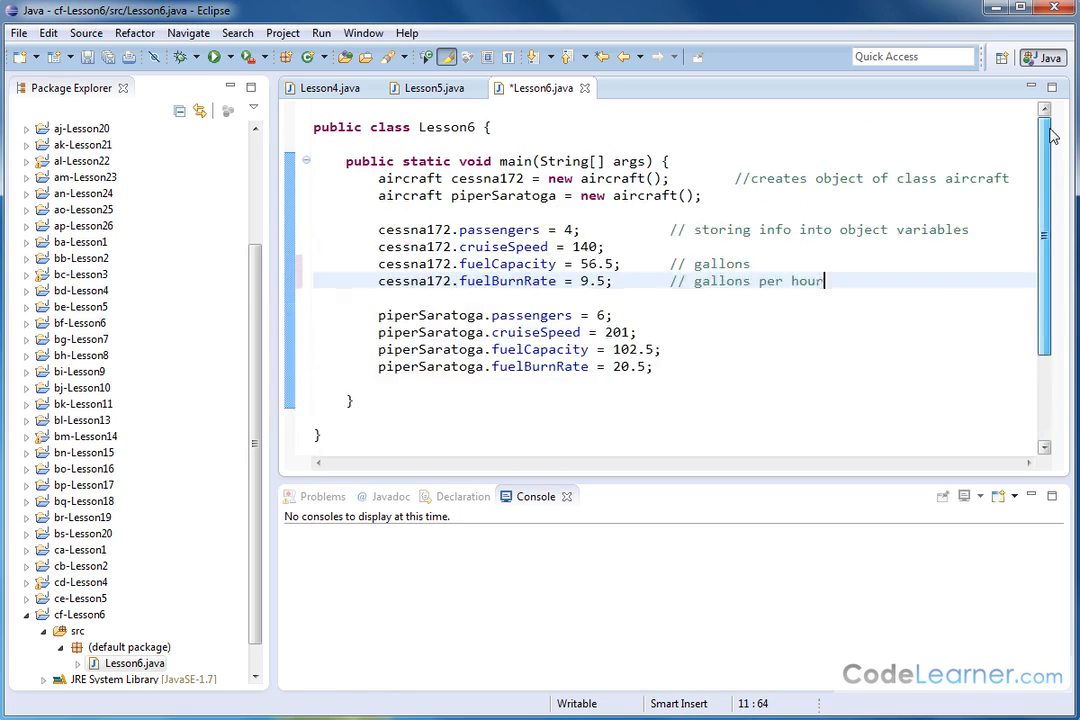
pyautogui.scroll(-3)
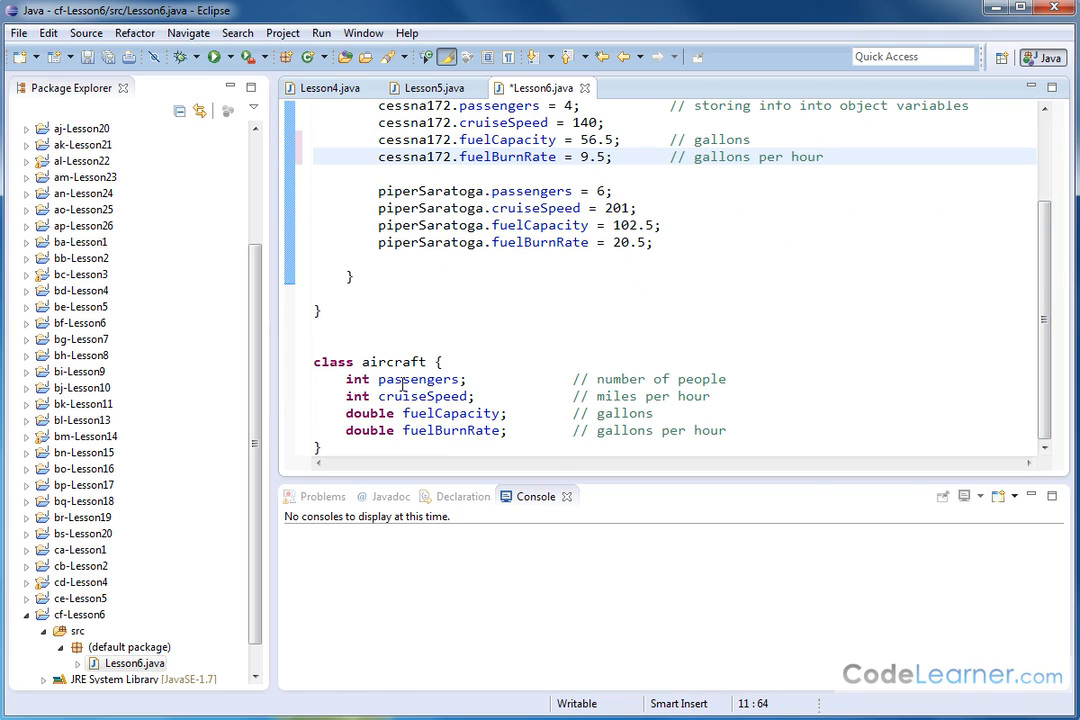
pyautogui.scroll(3)
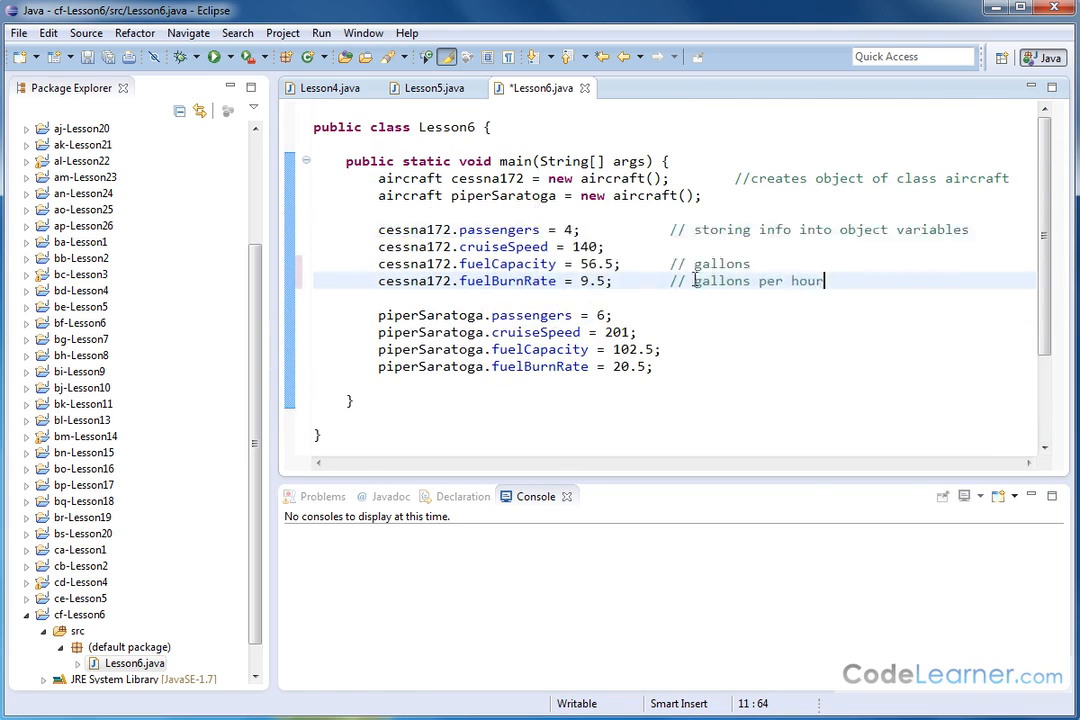
pyautogui.scroll(-3)
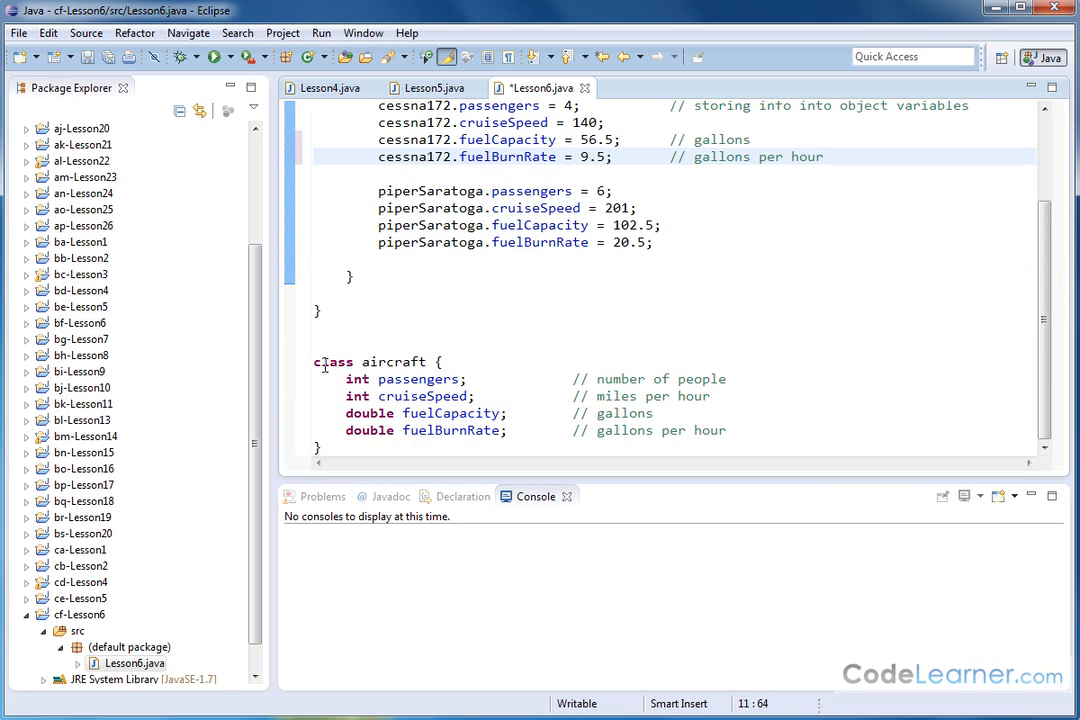
pyautogui.moveTo(314, 360); pyautogui.dragTo(528, 444)
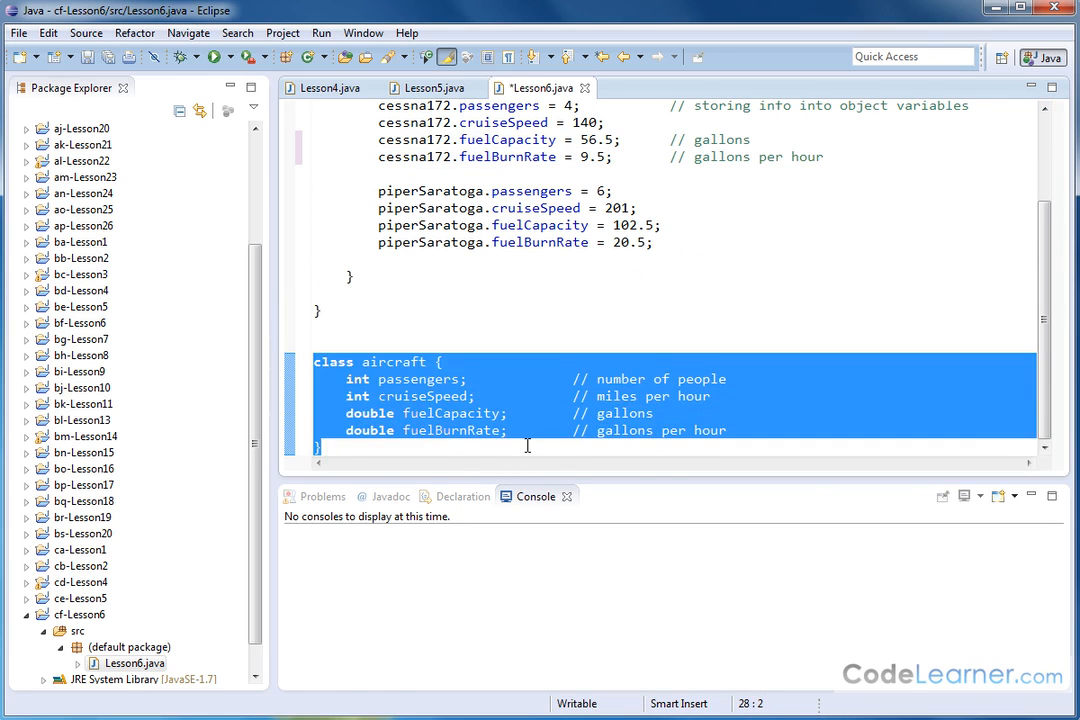
pyautogui.click(534, 430)
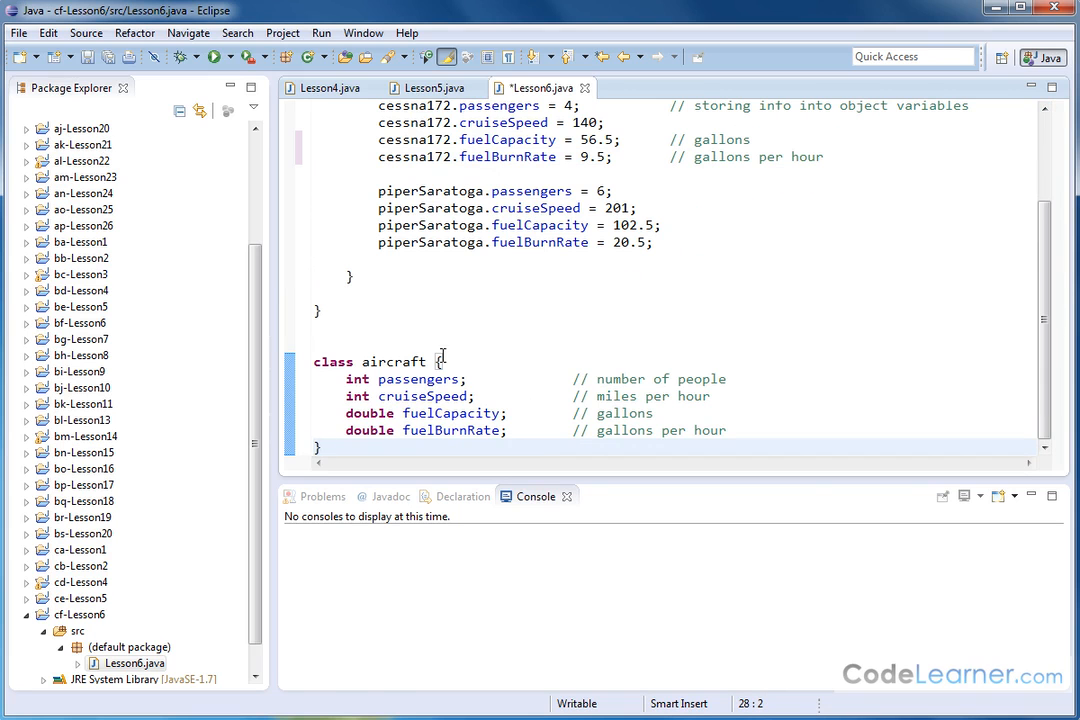
pyautogui.scroll(3)
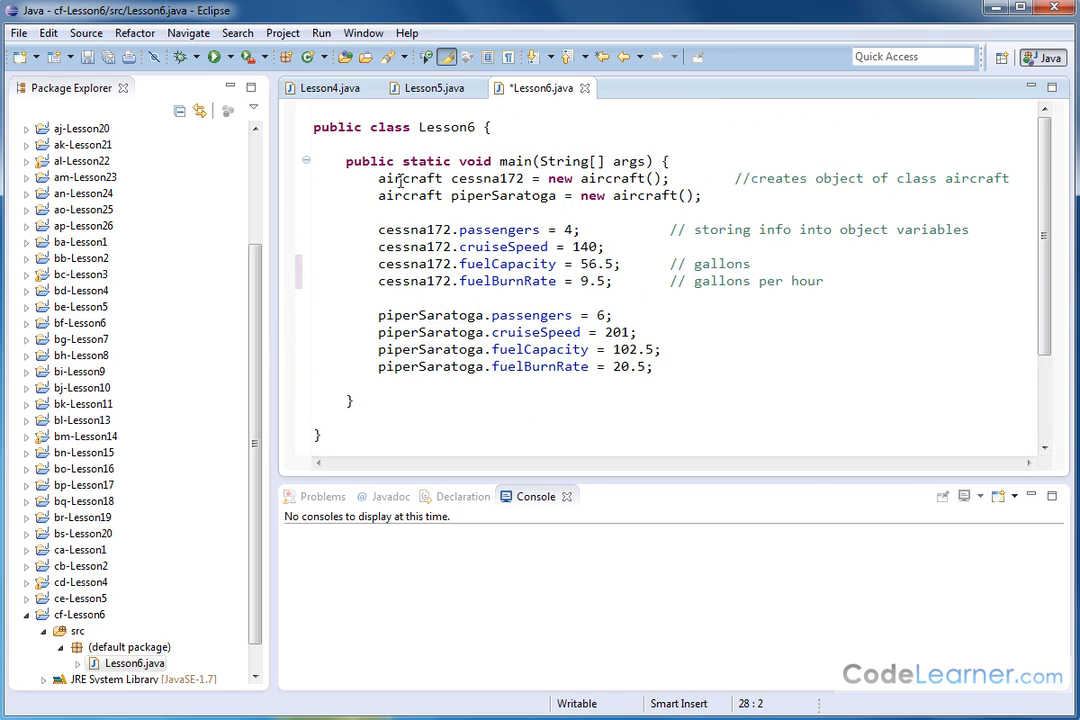
pyautogui.moveTo(378, 178); pyautogui.dragTo(702, 196)
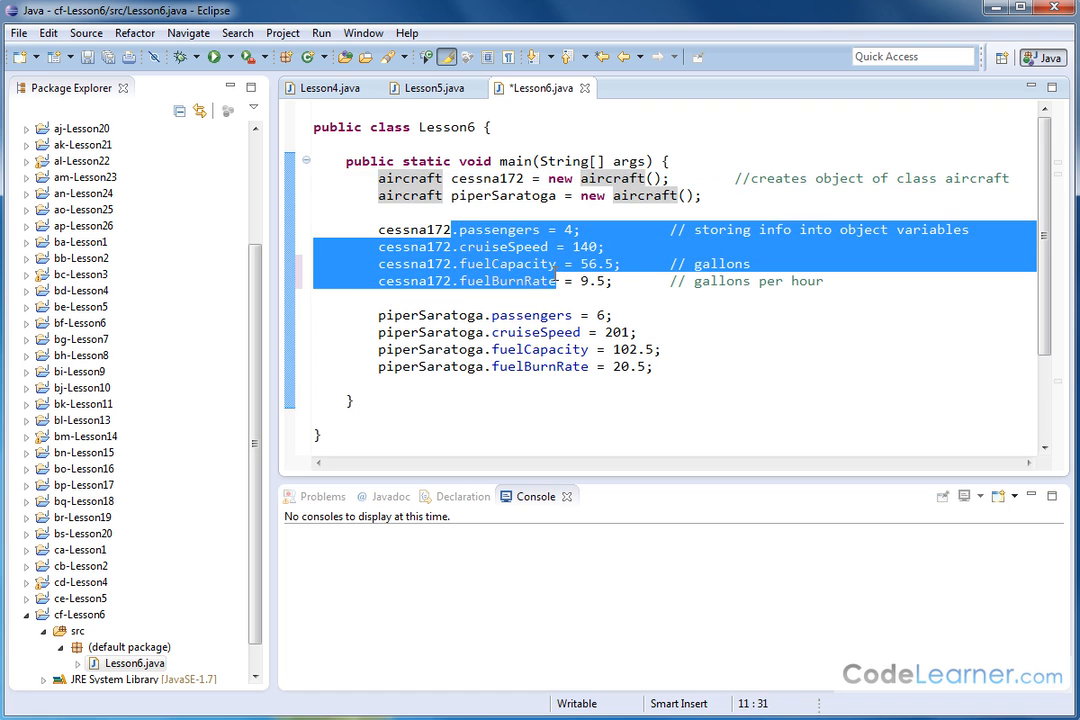
pyautogui.moveTo(504, 324)
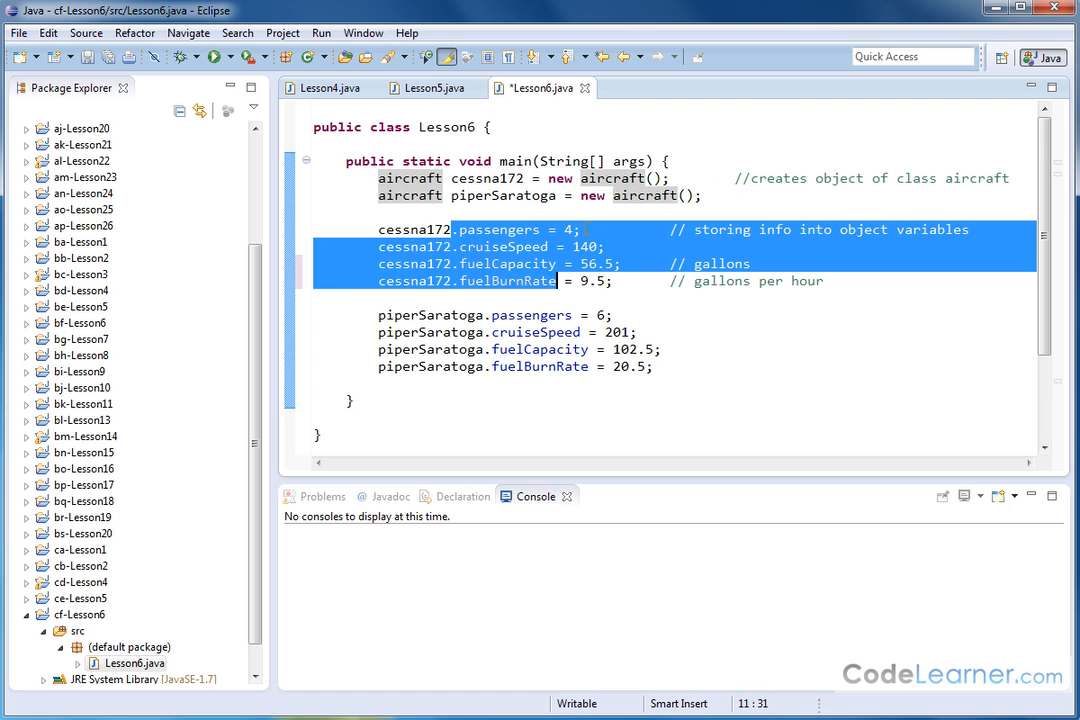
pyautogui.click(634, 264)
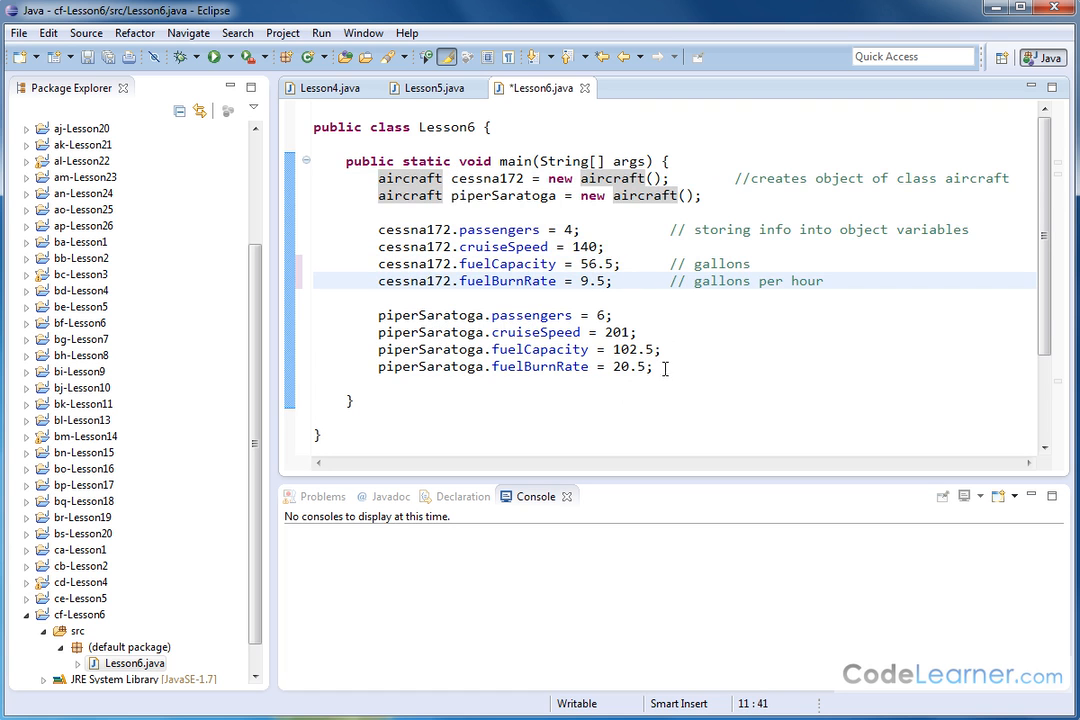
pyautogui.click(656, 366)
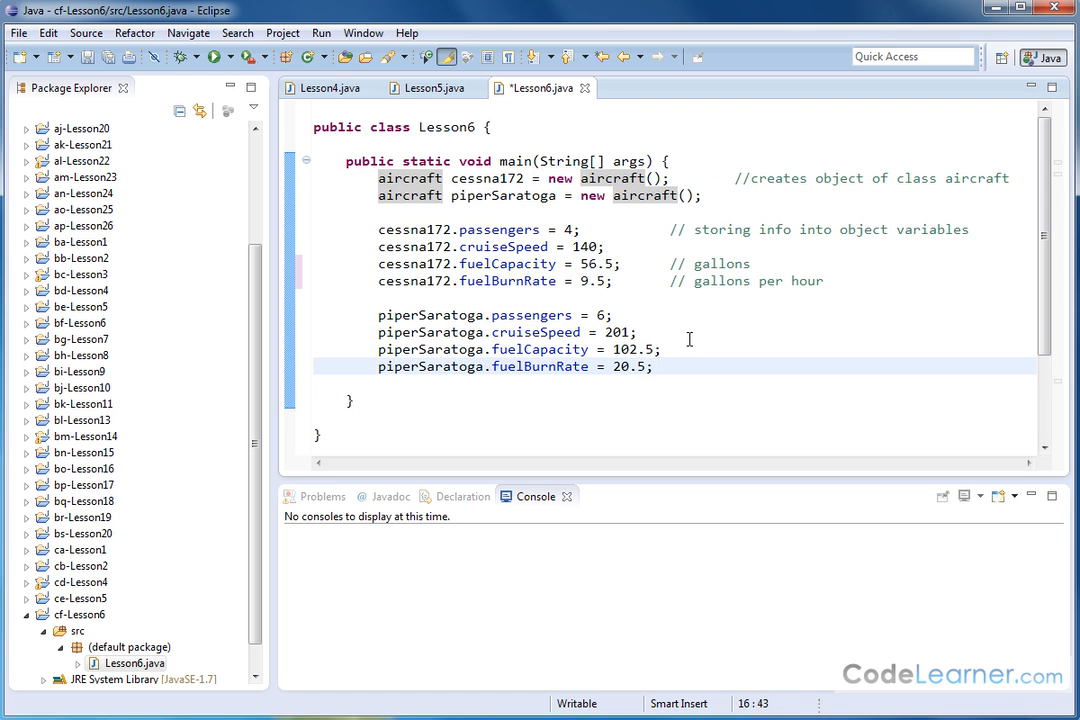
pyautogui.moveTo(428, 214)
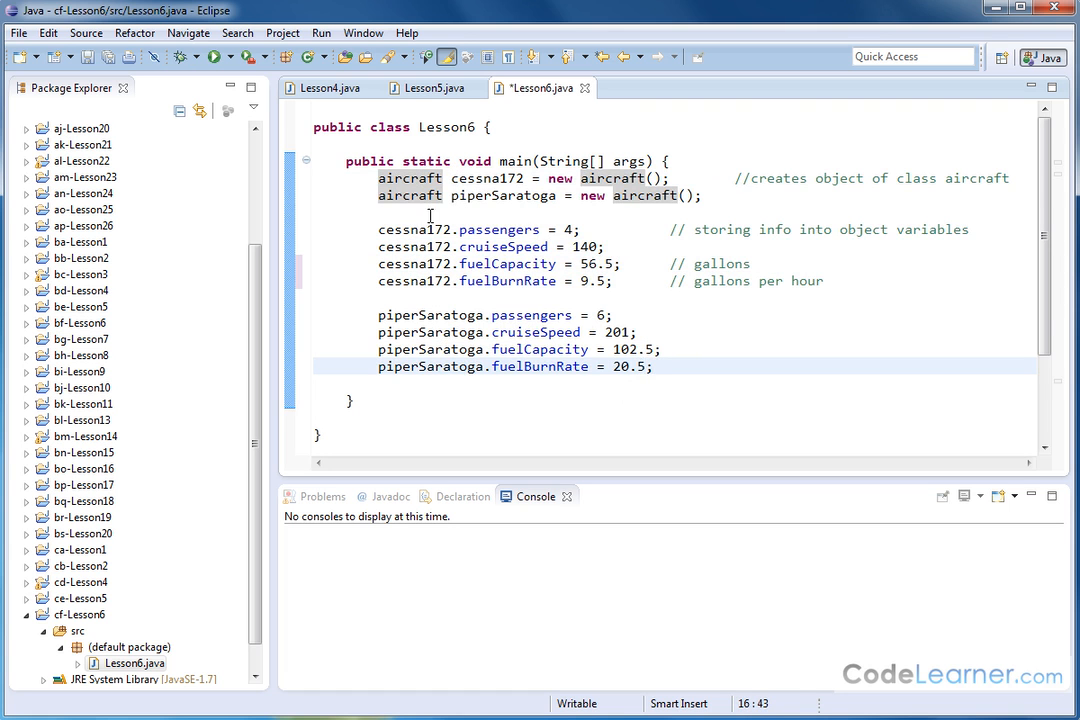
pyautogui.moveTo(648, 304)
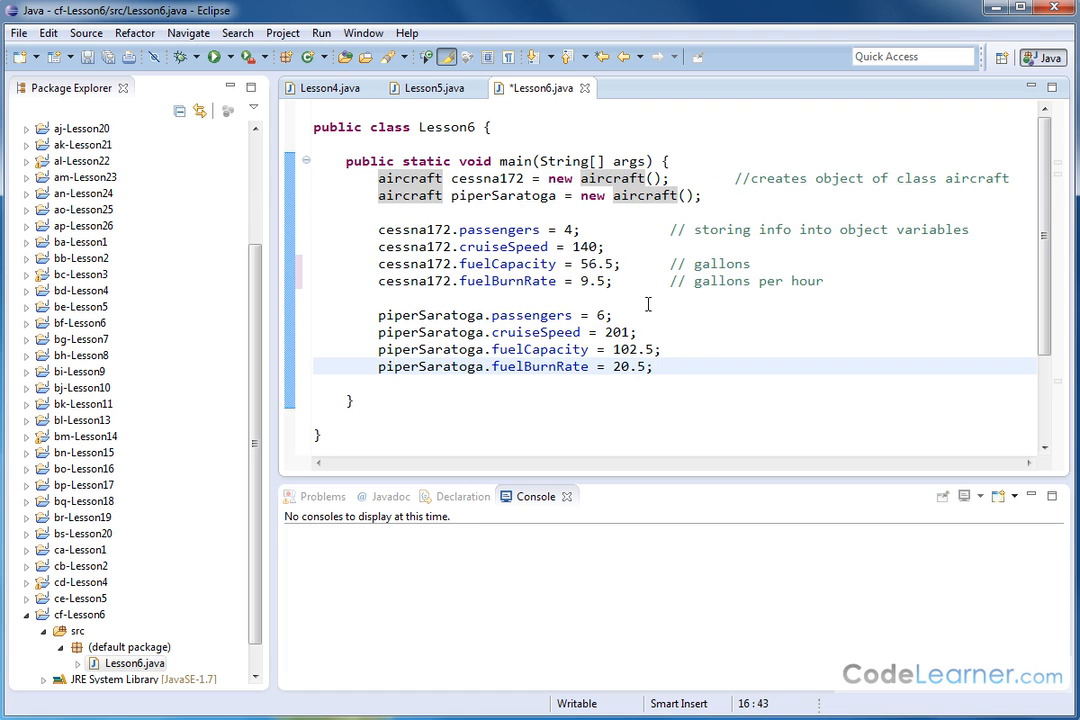
pyautogui.moveTo(480, 362)
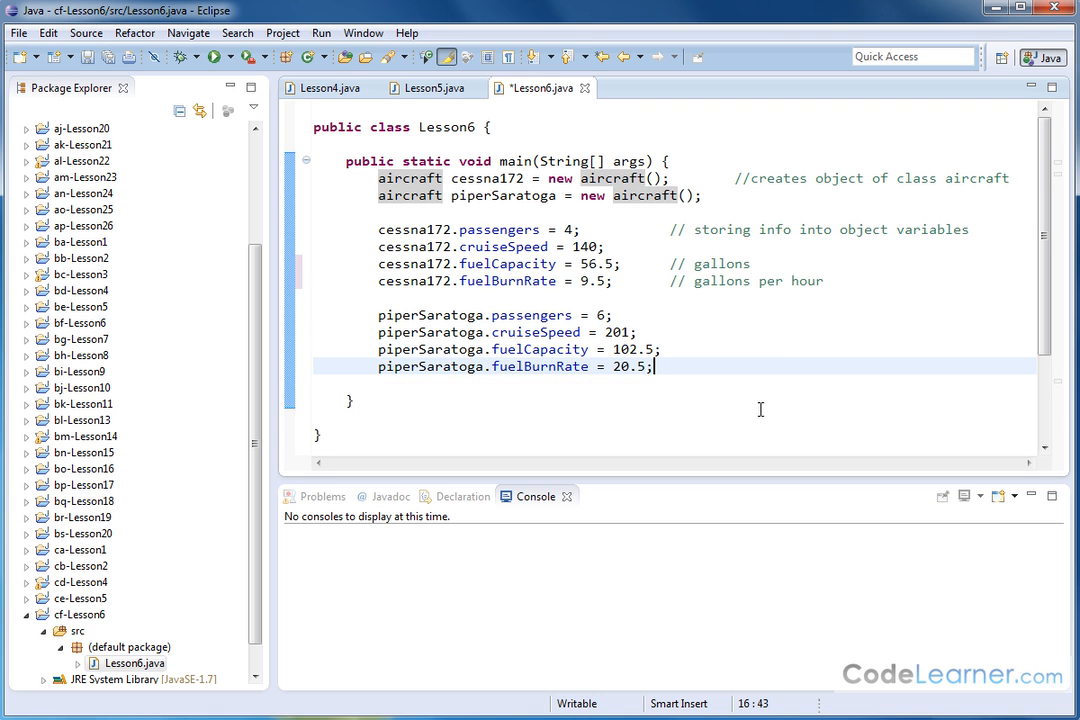
pyautogui.moveTo(620, 292)
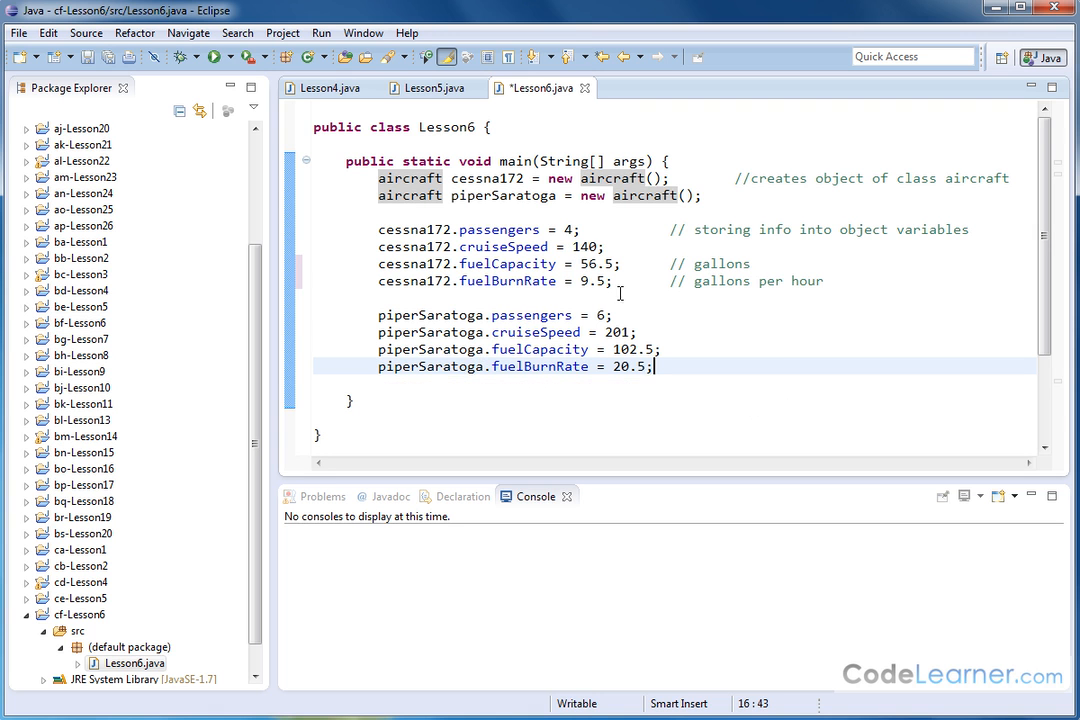
pyautogui.moveTo(624, 300)
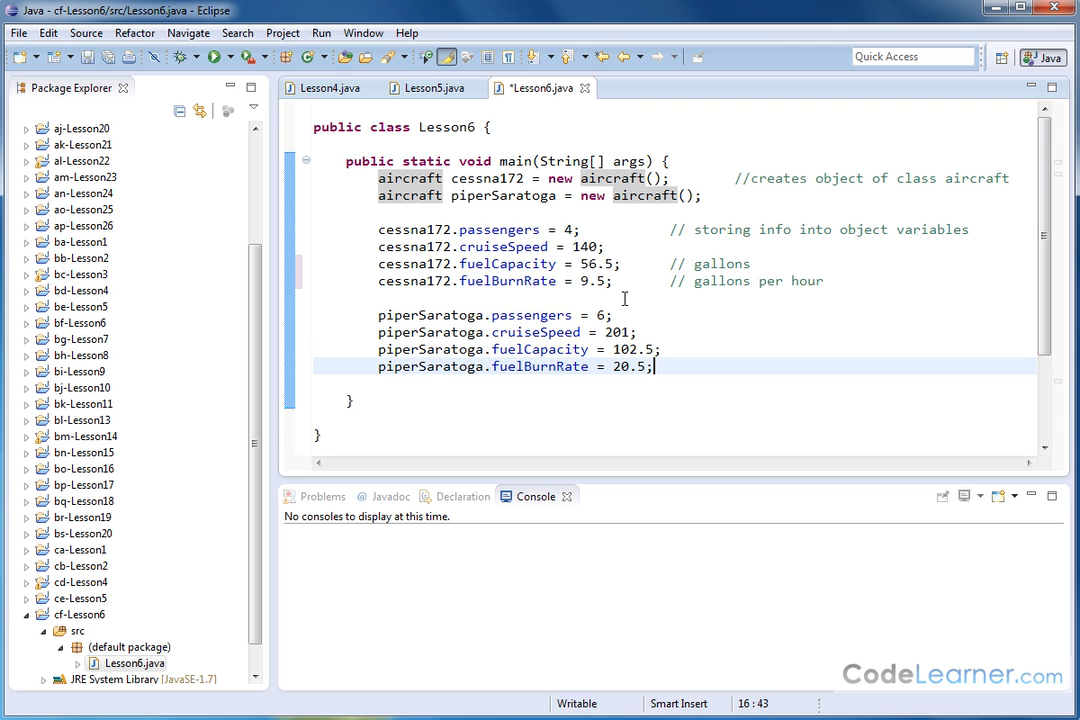
pyautogui.moveTo(692, 336)
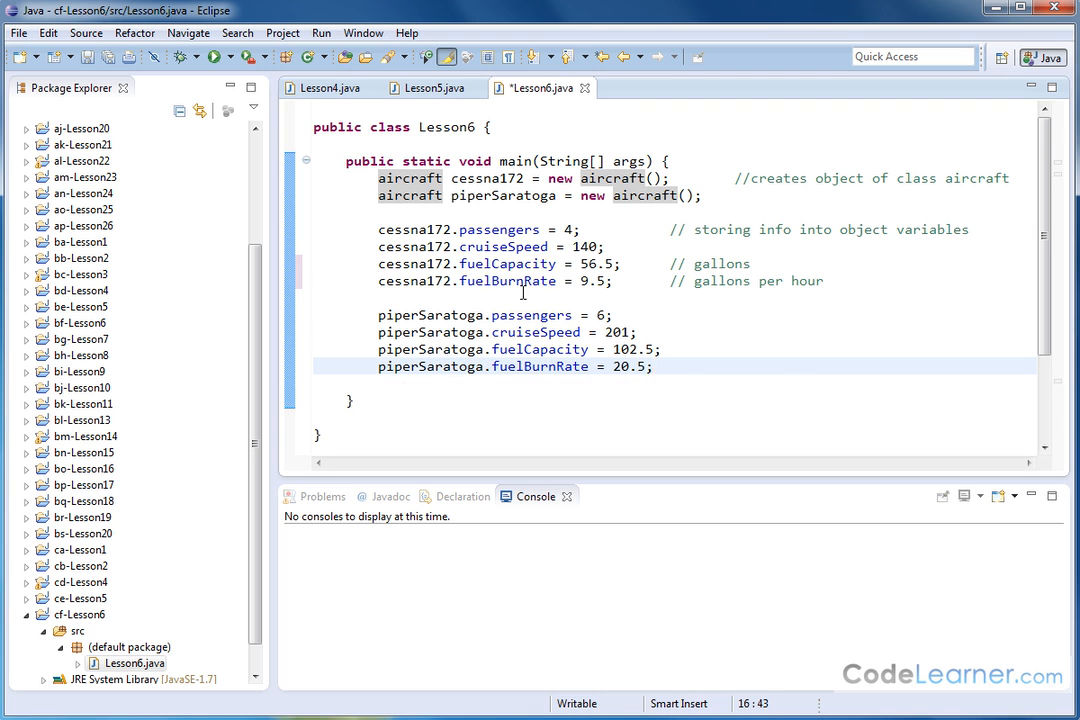
pyautogui.moveTo(680, 272)
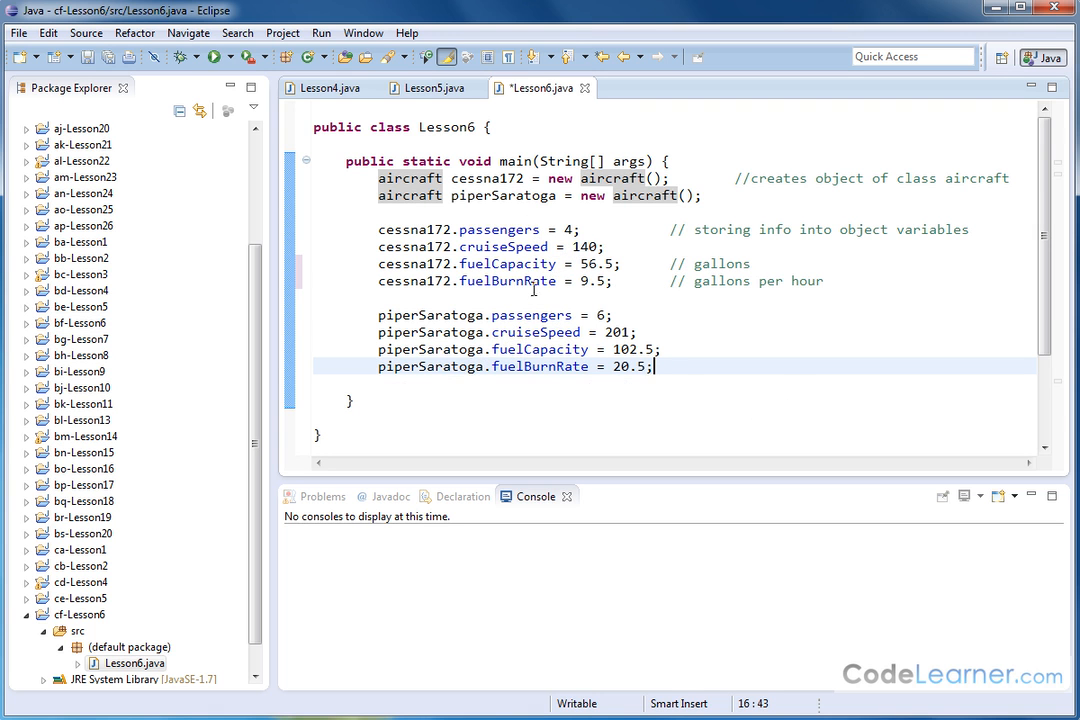
pyautogui.moveTo(480, 262)
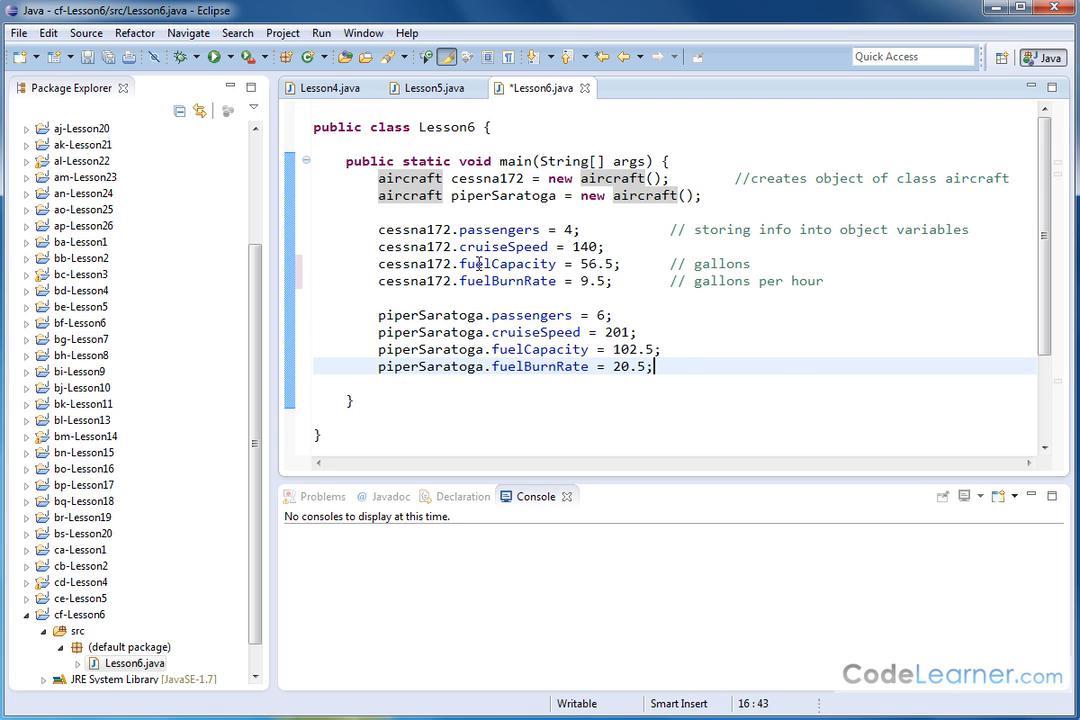
pyautogui.doubleClick(490, 264)
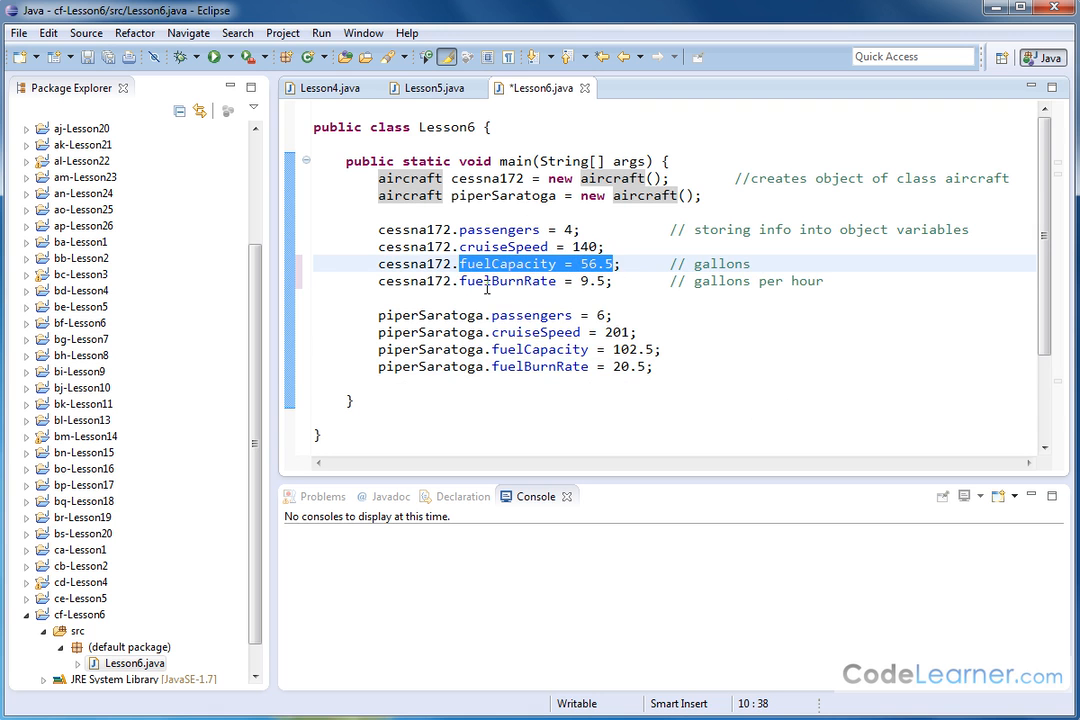
pyautogui.doubleClick(504, 280)
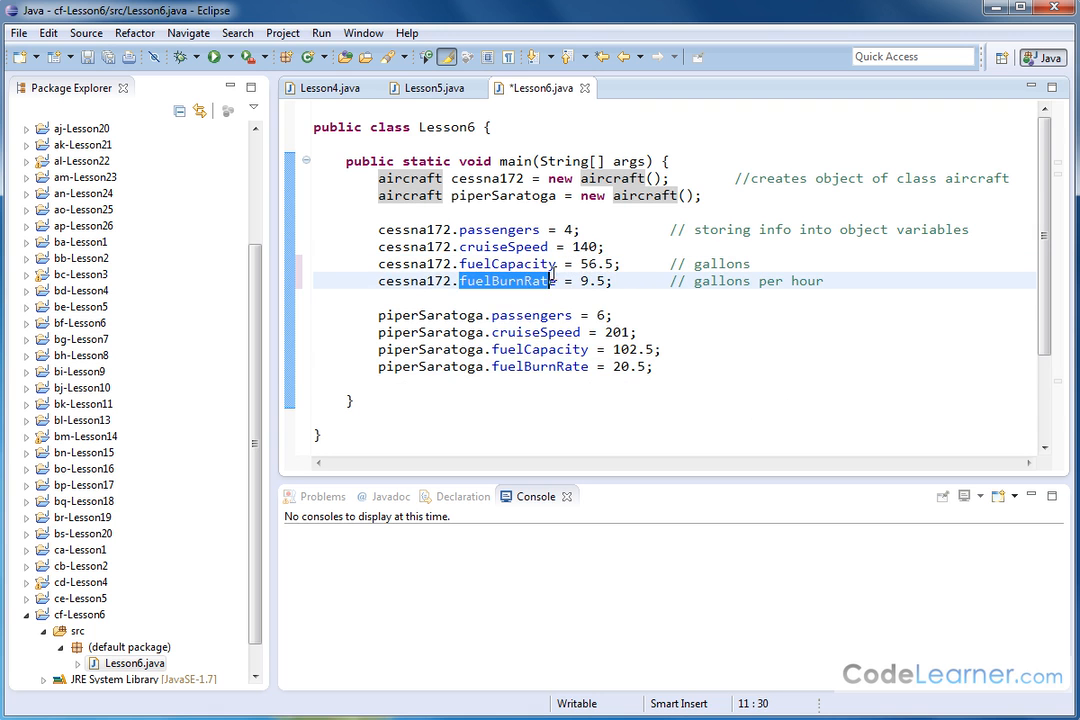
pyautogui.click(560, 280)
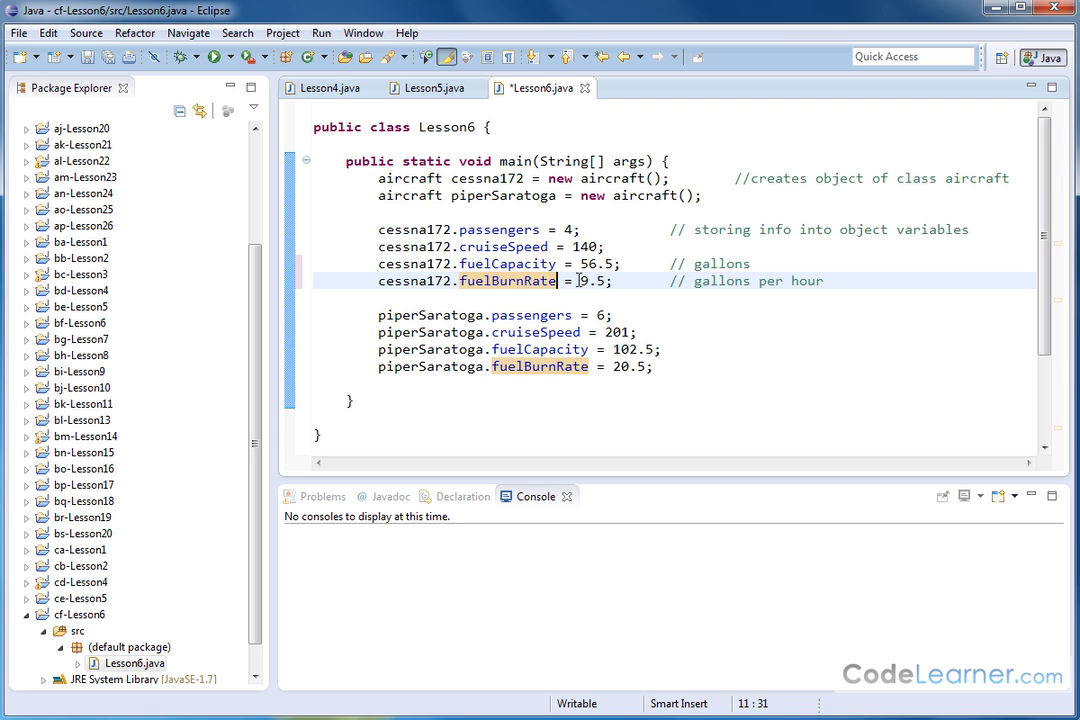
pyautogui.doubleClick(592, 280)
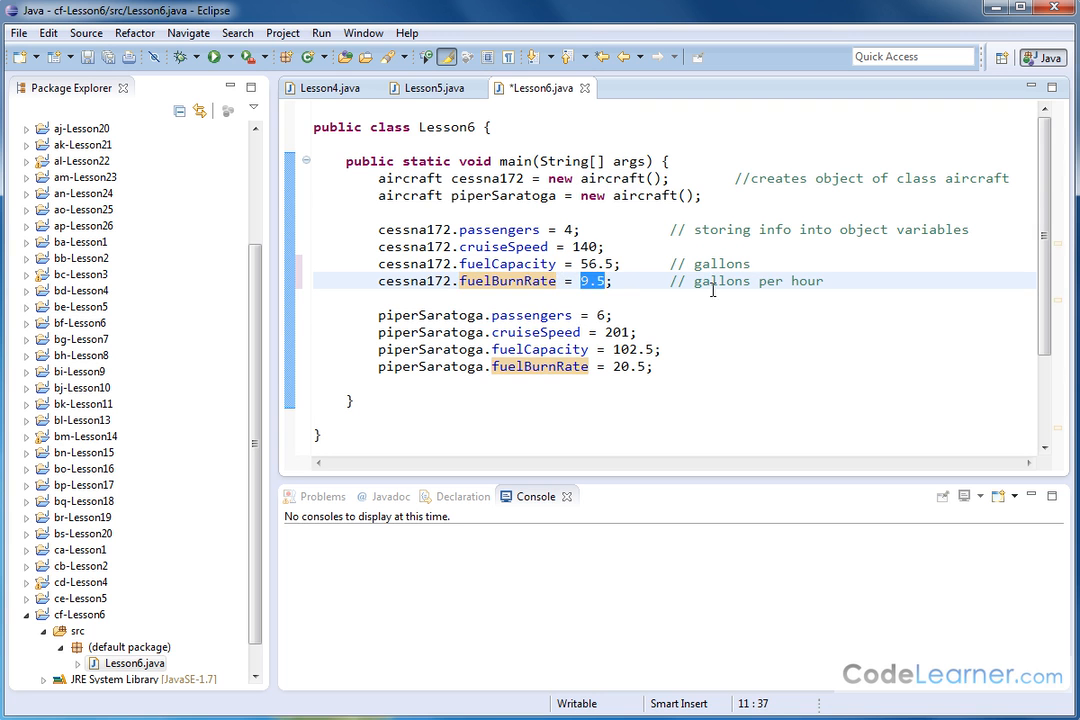
pyautogui.doubleClick(722, 264)
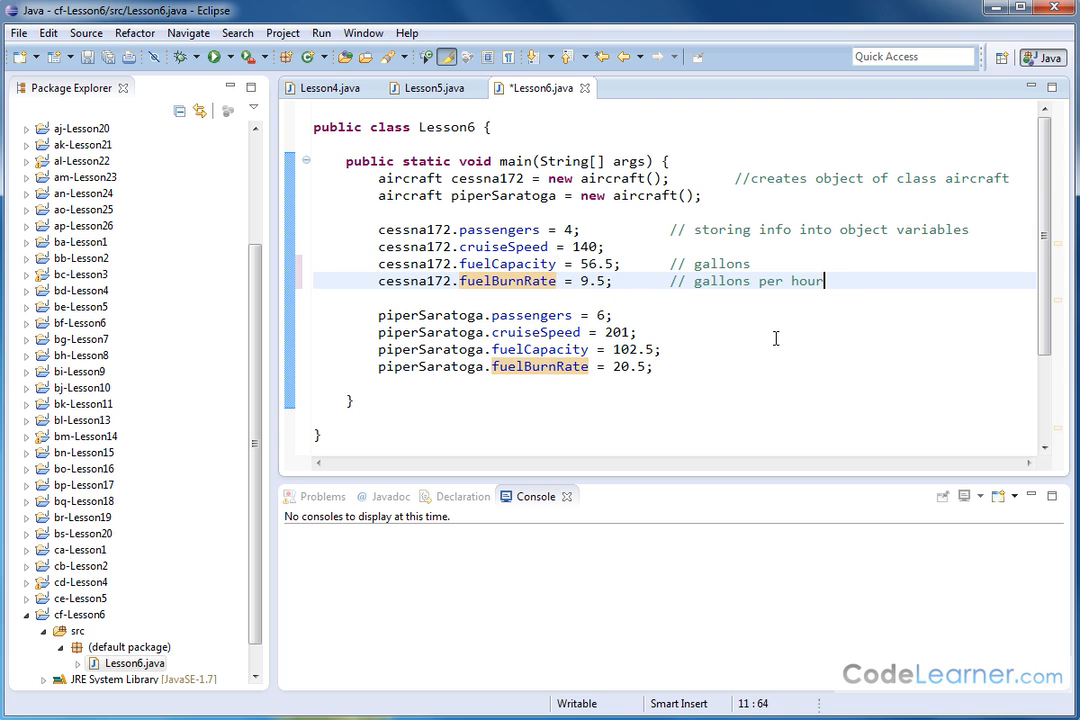
pyautogui.moveTo(716, 376)
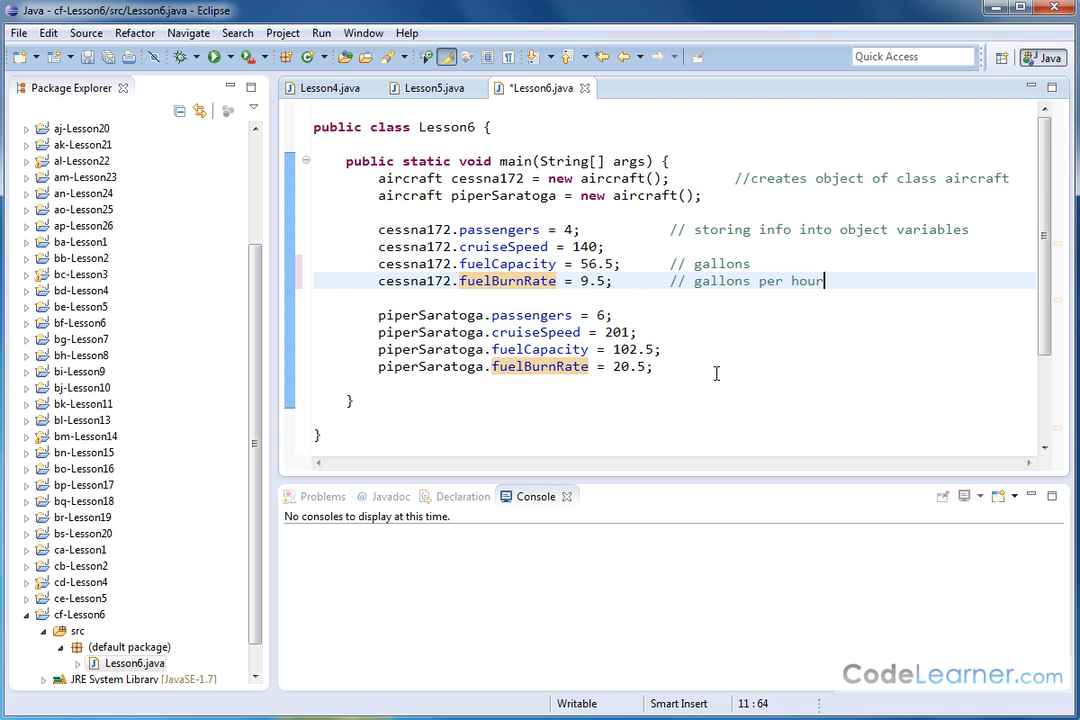
pyautogui.moveTo(730, 360)
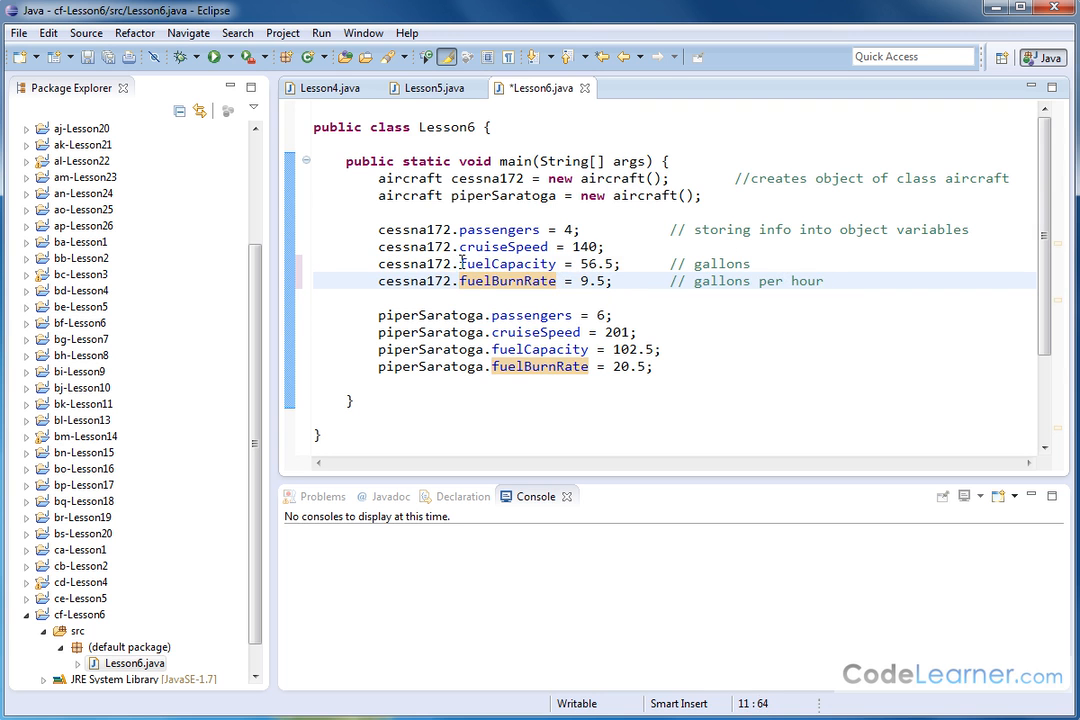
pyautogui.moveTo(422, 204)
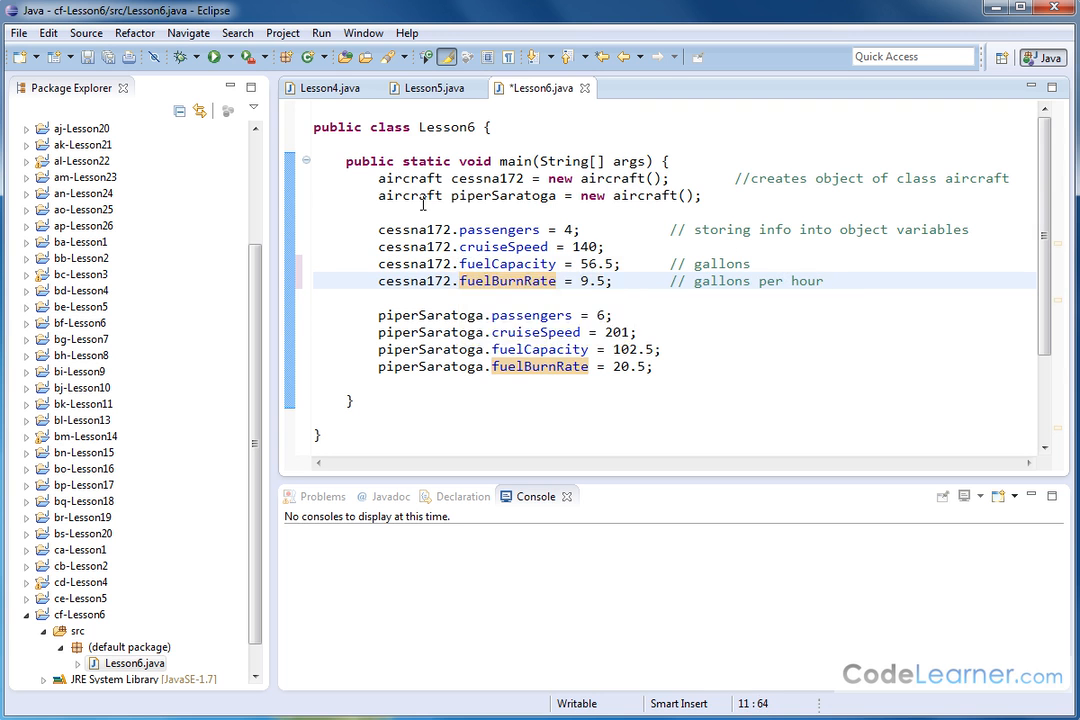